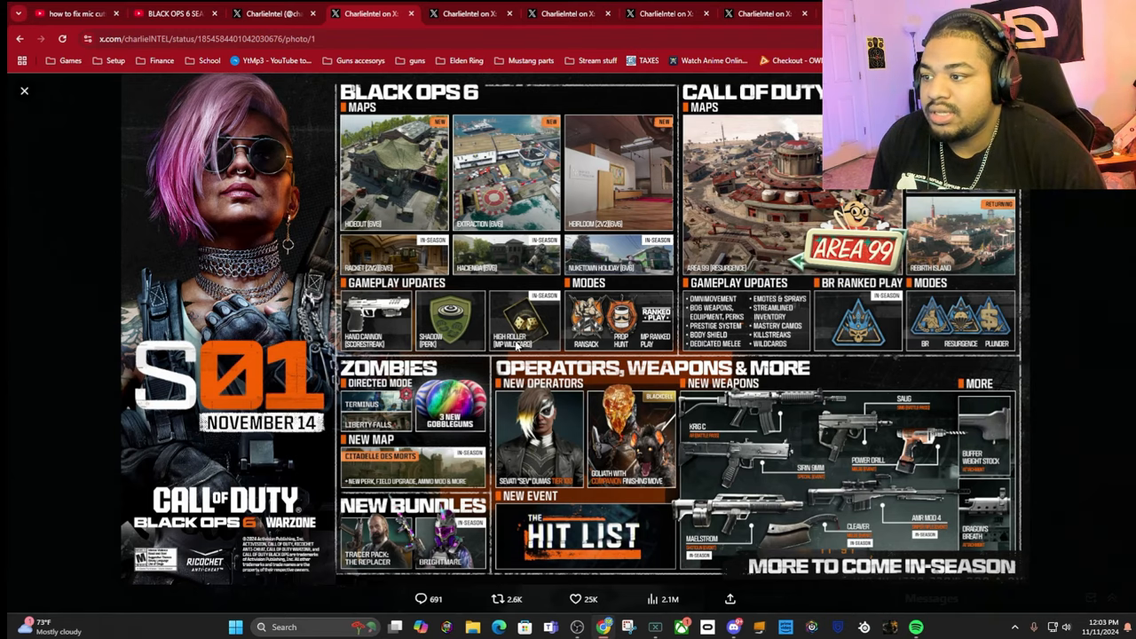
mouse_move(612, 382)
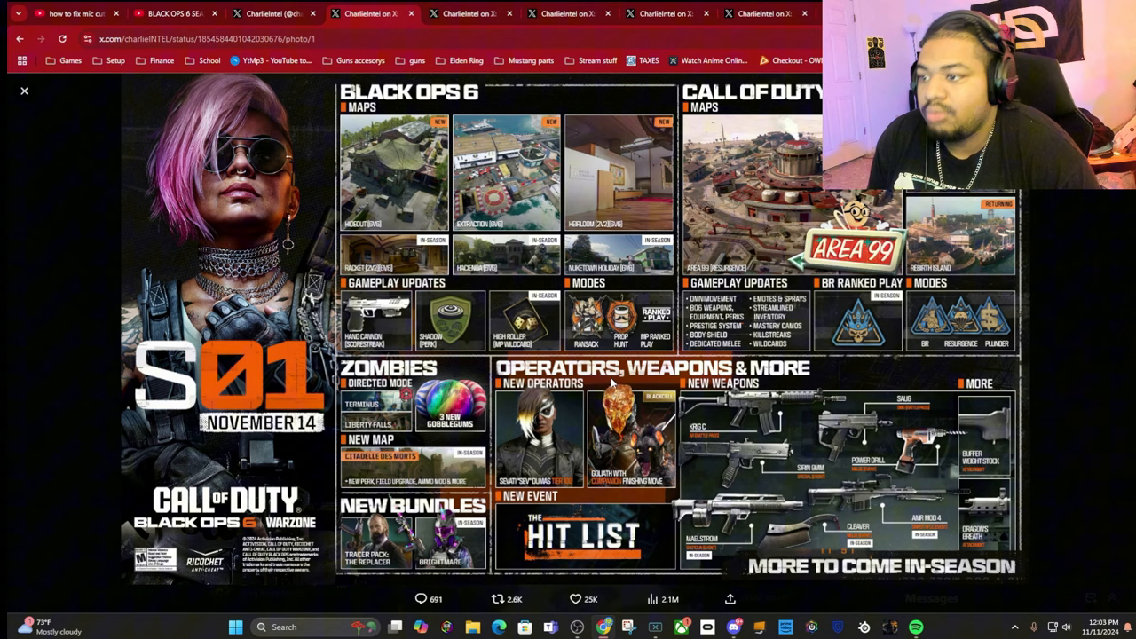
mouse_move(736, 349)
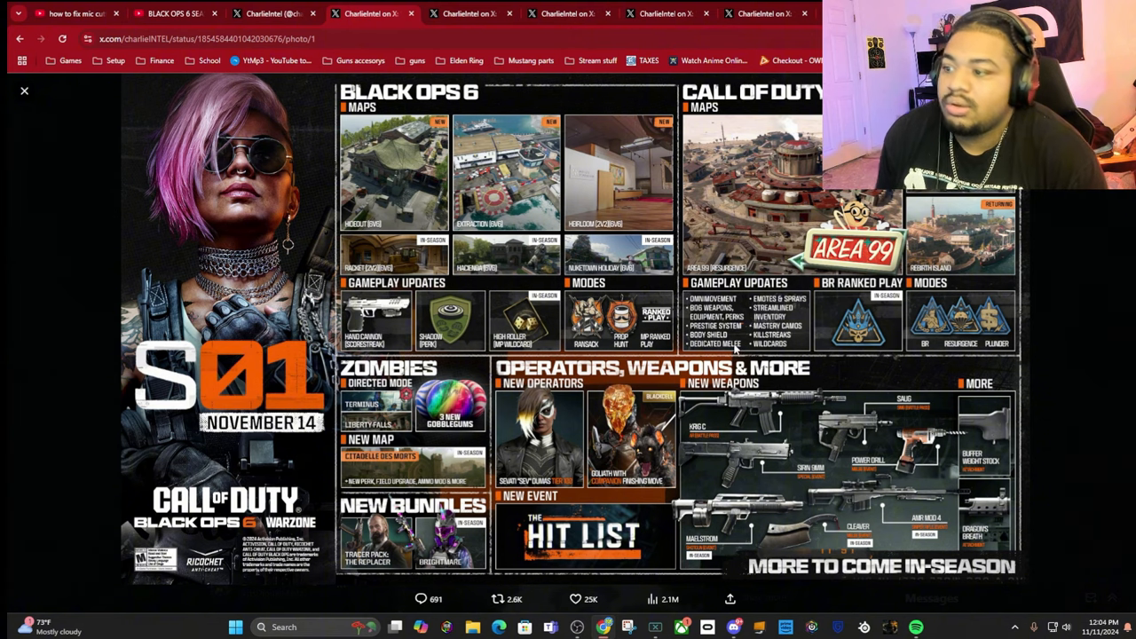
mouse_move(737, 311)
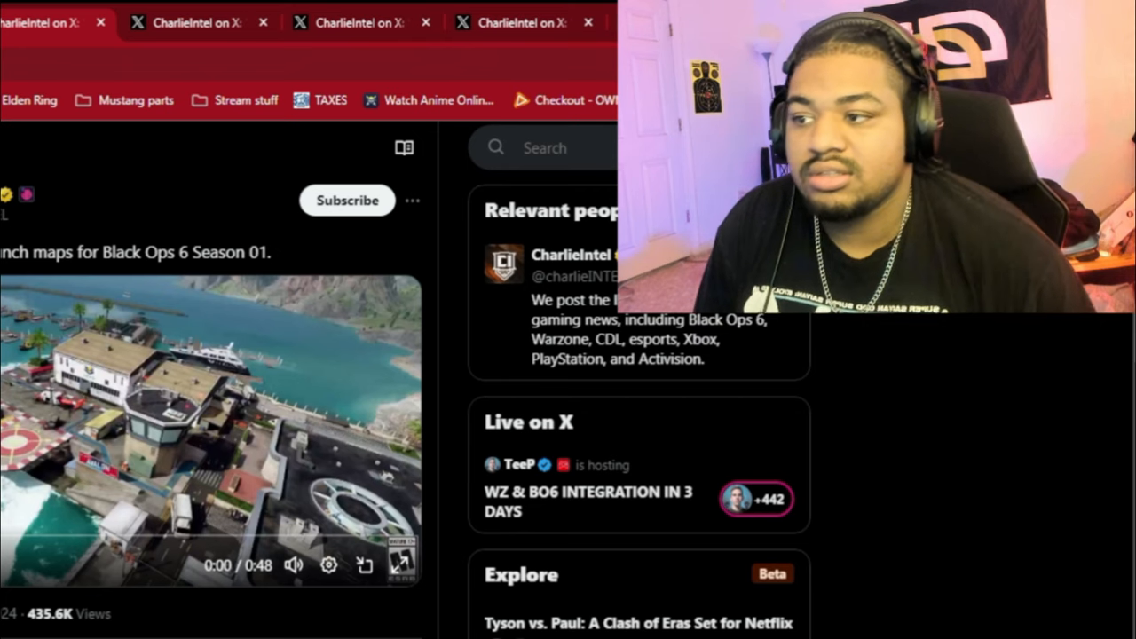
- Start playback of the Black Ops 6 Season 01 launch maps video
click(401, 565)
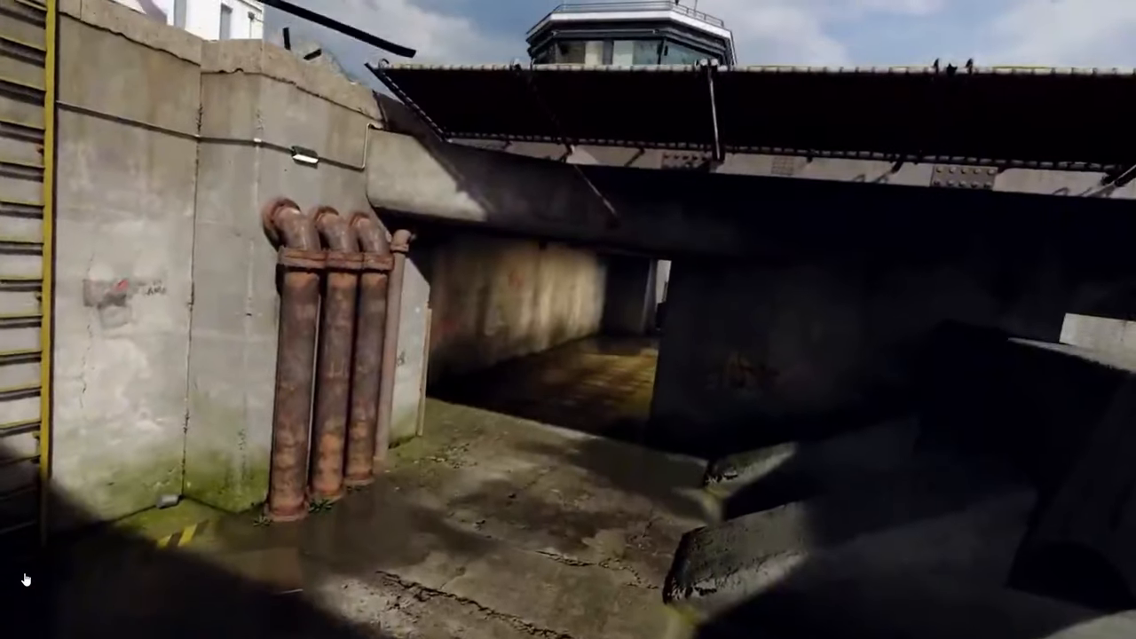
mouse_move(567, 319)
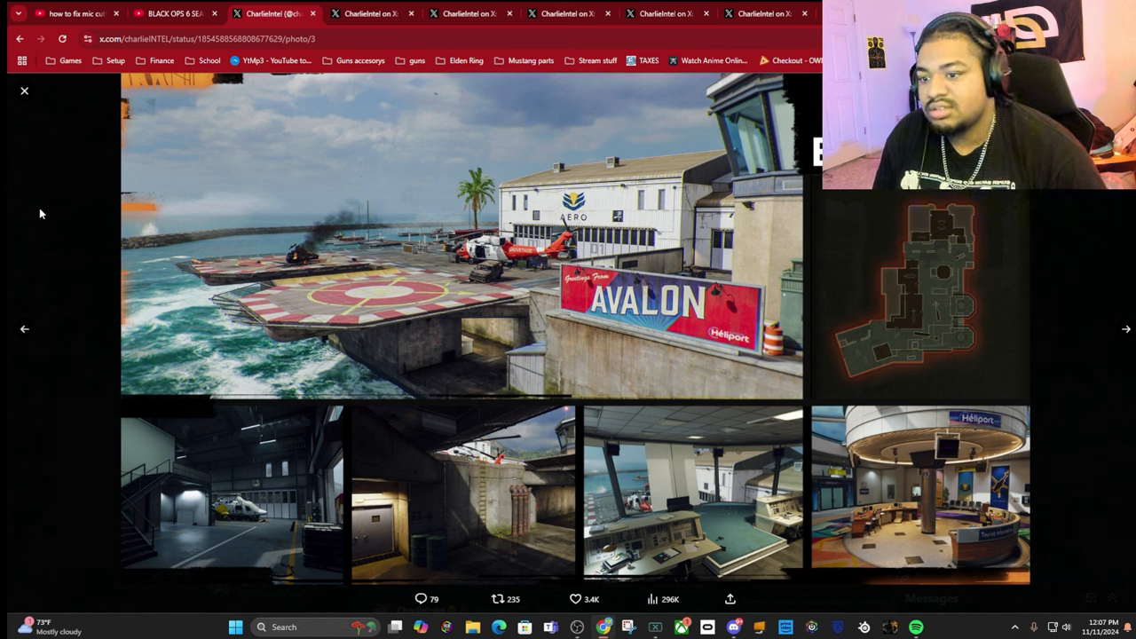
mouse_move(565, 407)
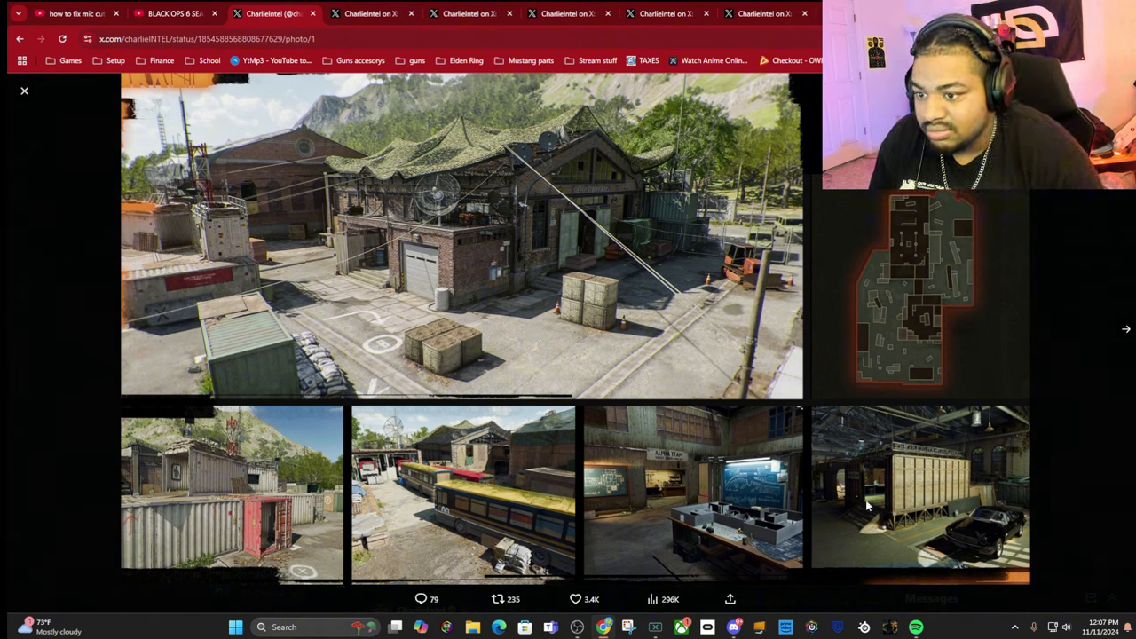
mouse_move(835, 245)
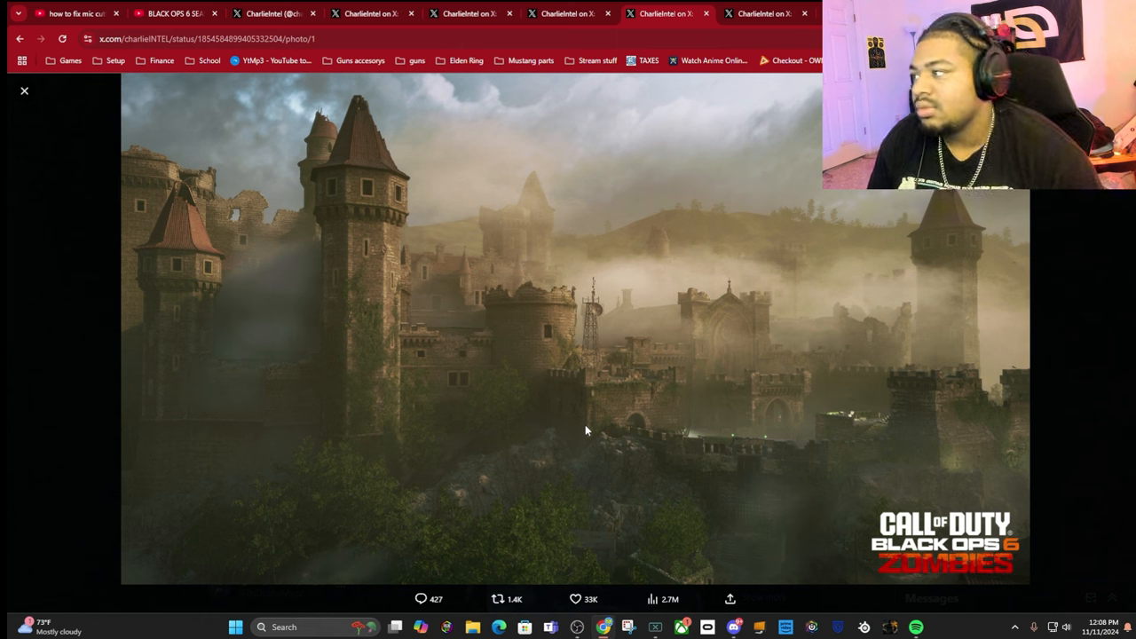
mouse_move(792, 442)
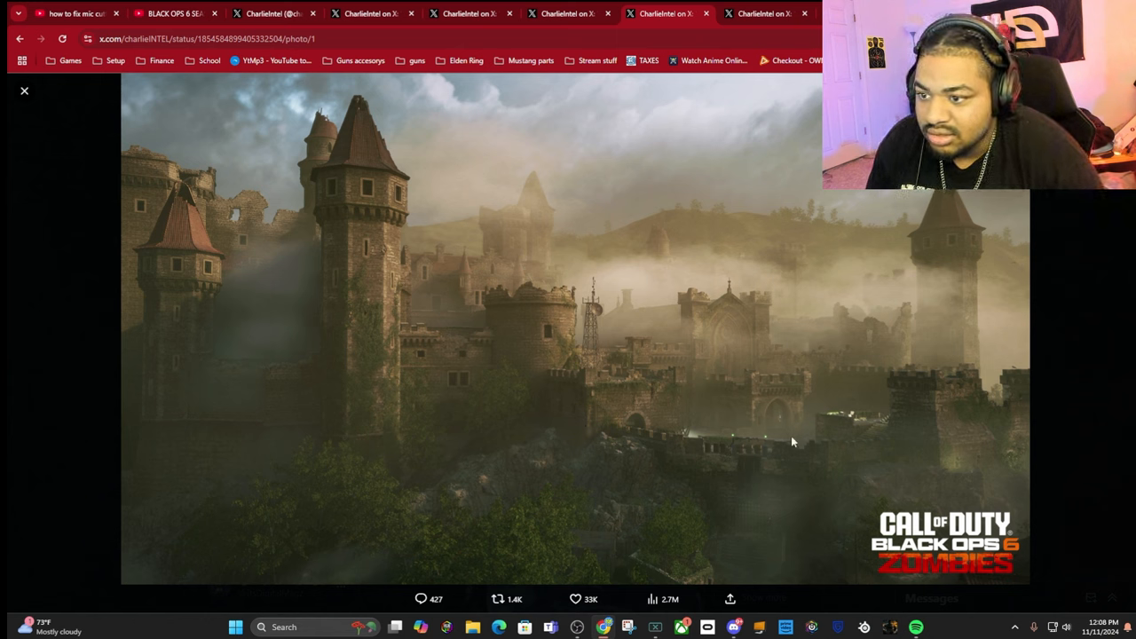
mouse_move(917, 435)
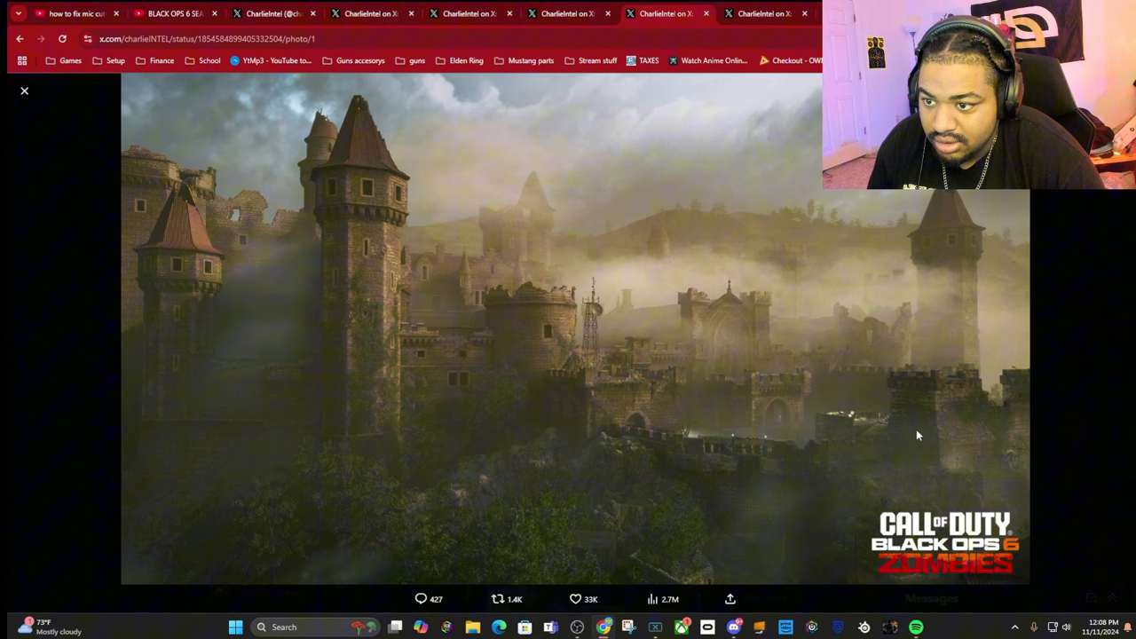
mouse_move(483, 277)
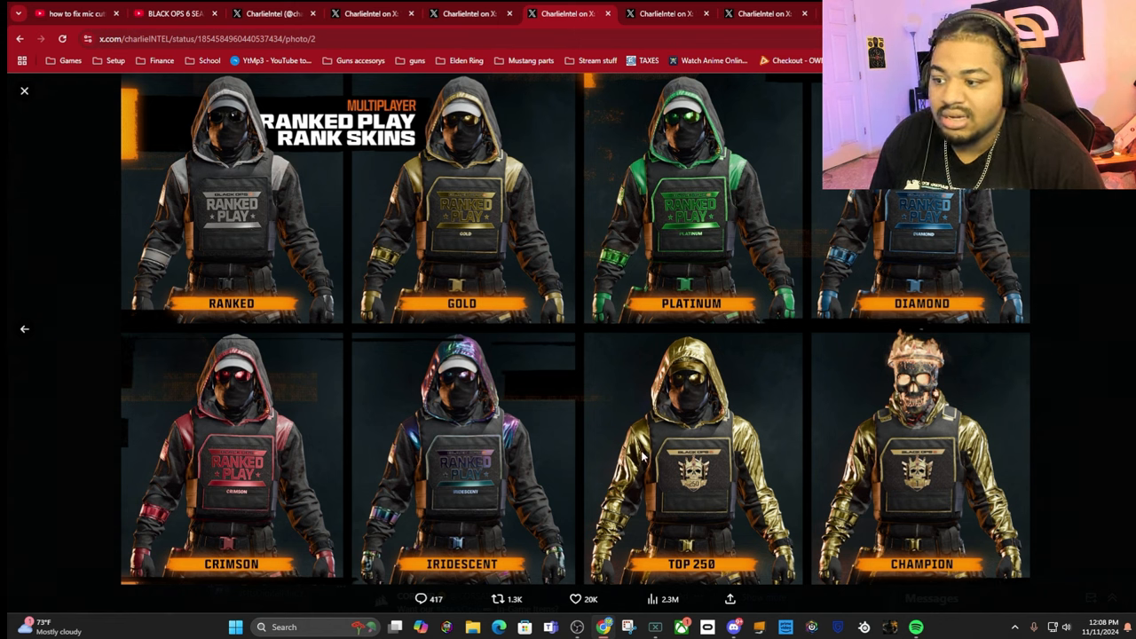
mouse_move(885, 426)
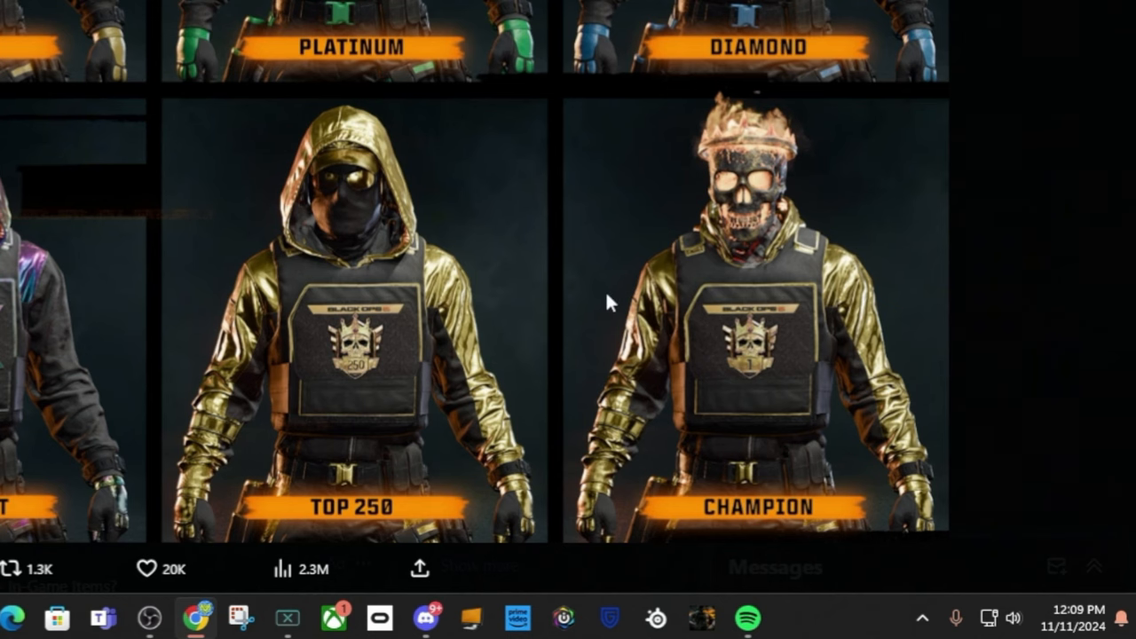
mouse_move(298, 11)
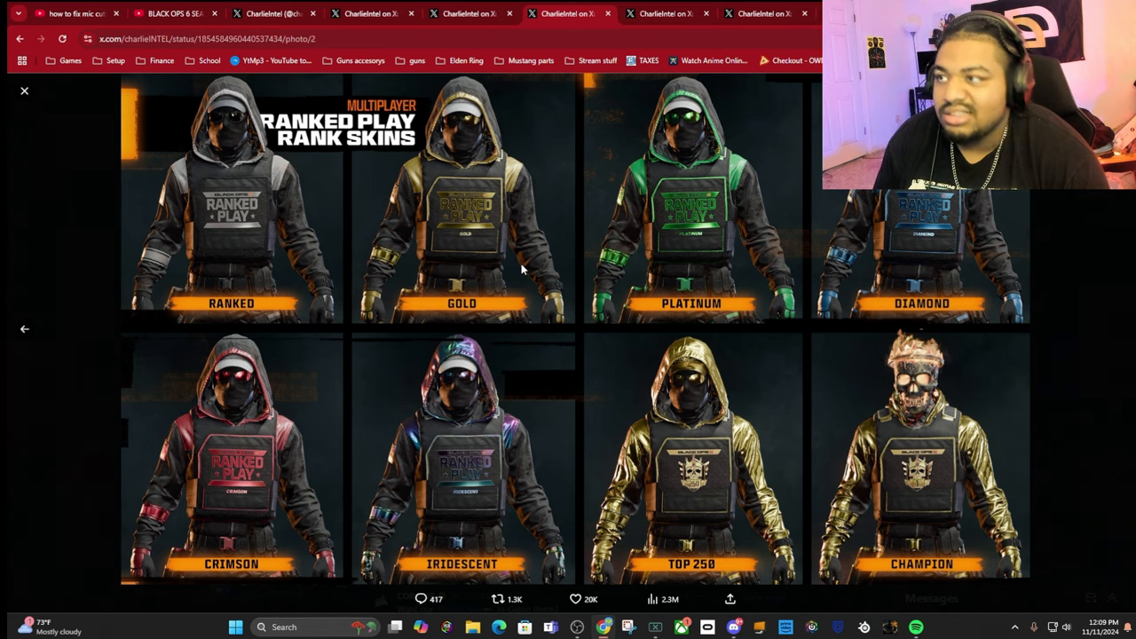
- Close the full-size Ranked Play rank skins image to return to the feed
click(24, 91)
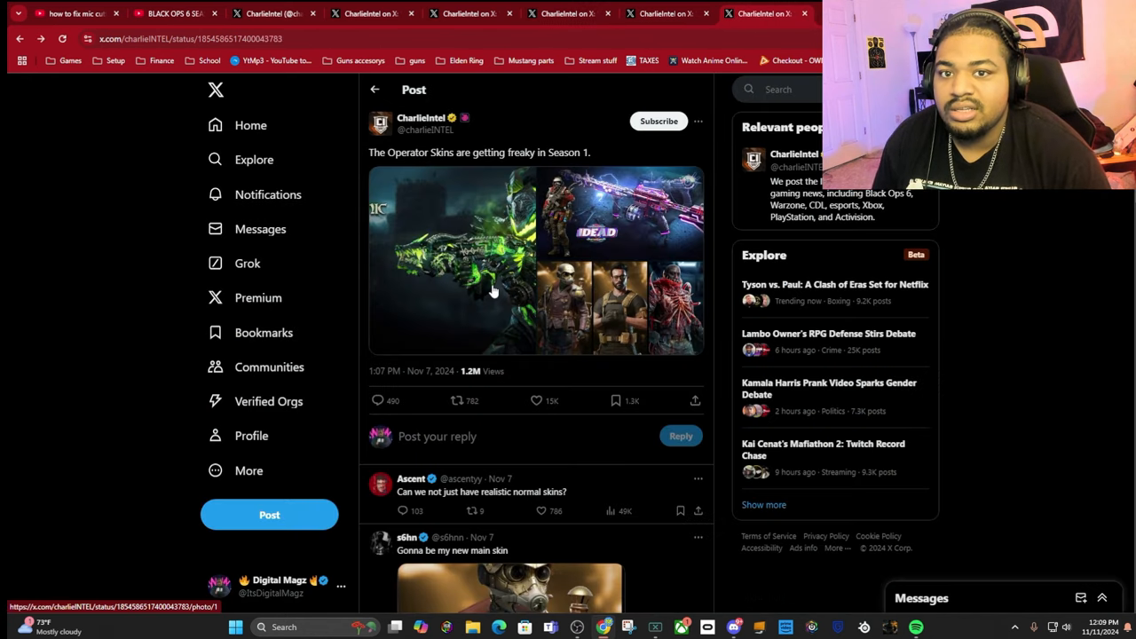
mouse_move(435, 217)
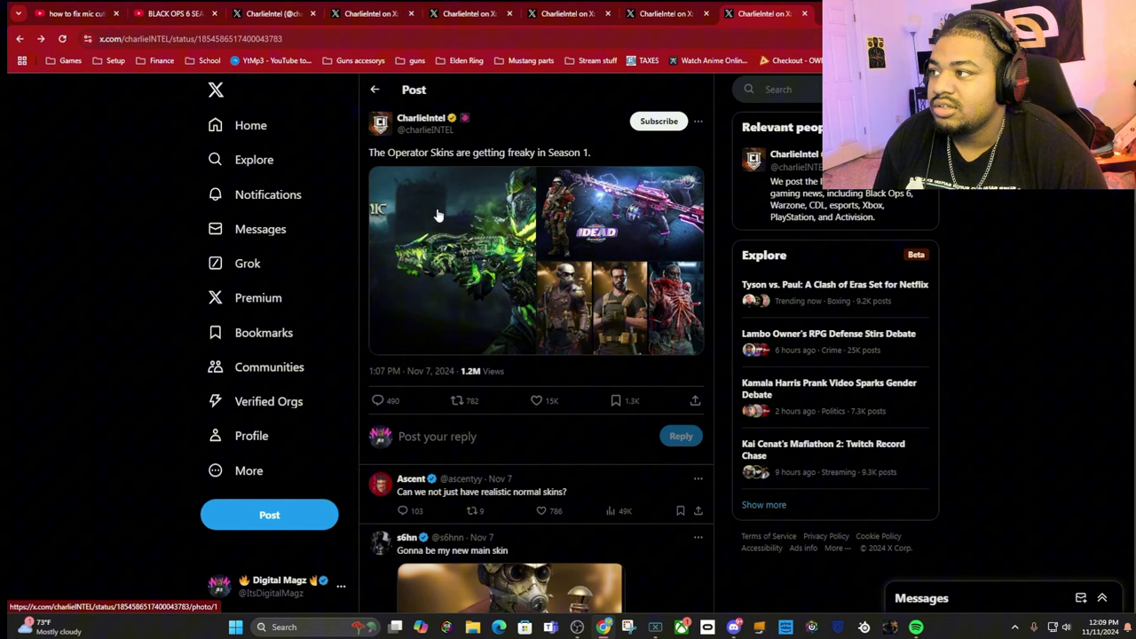
- View the Operator Skins tracer pack images and the Prop Hunt image full-size, then return to the post
click(435, 213)
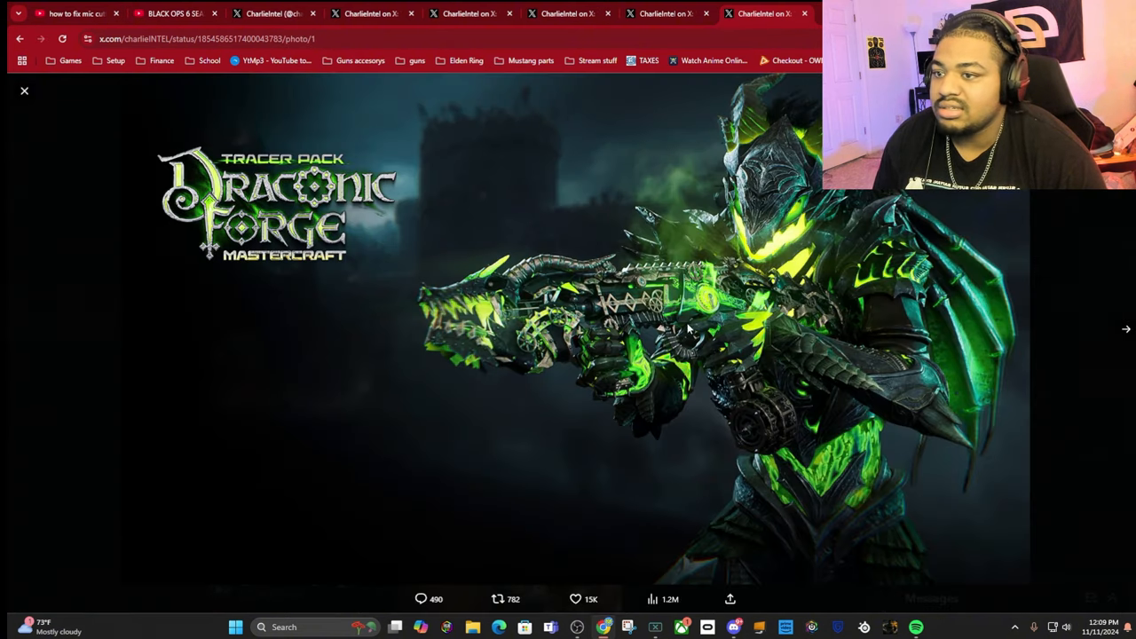
click(1125, 328)
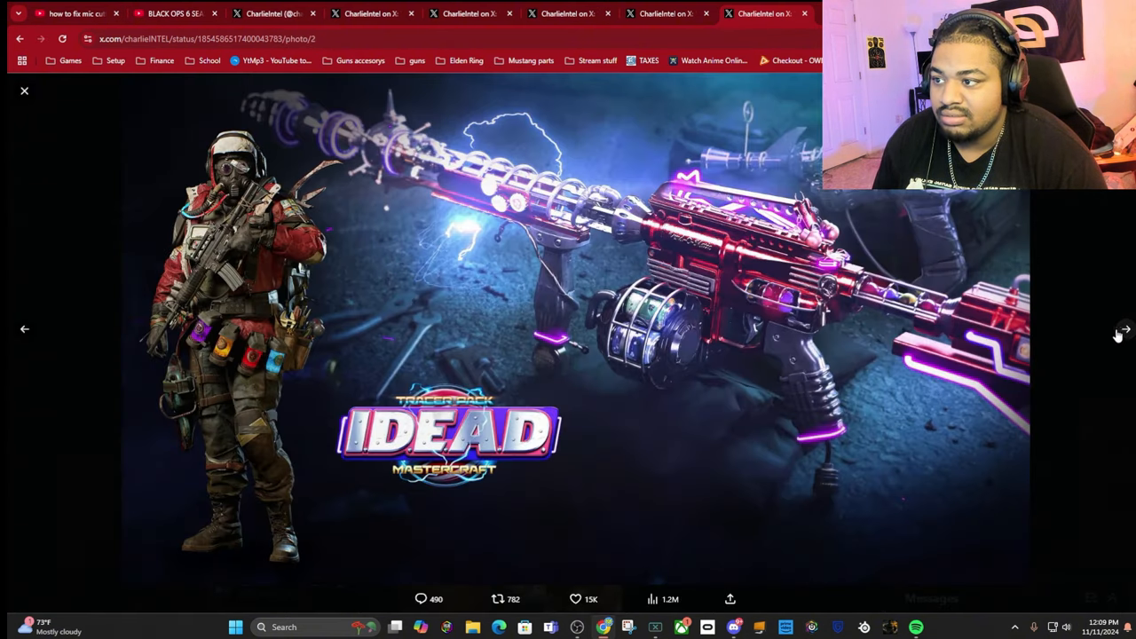
click(1119, 329)
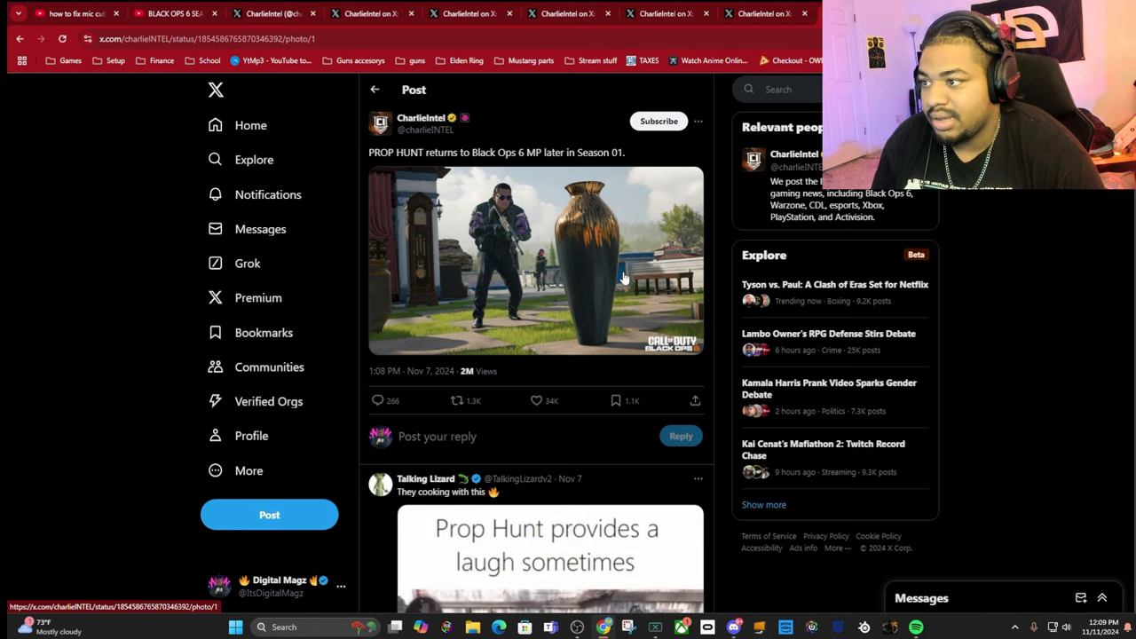
click(533, 263)
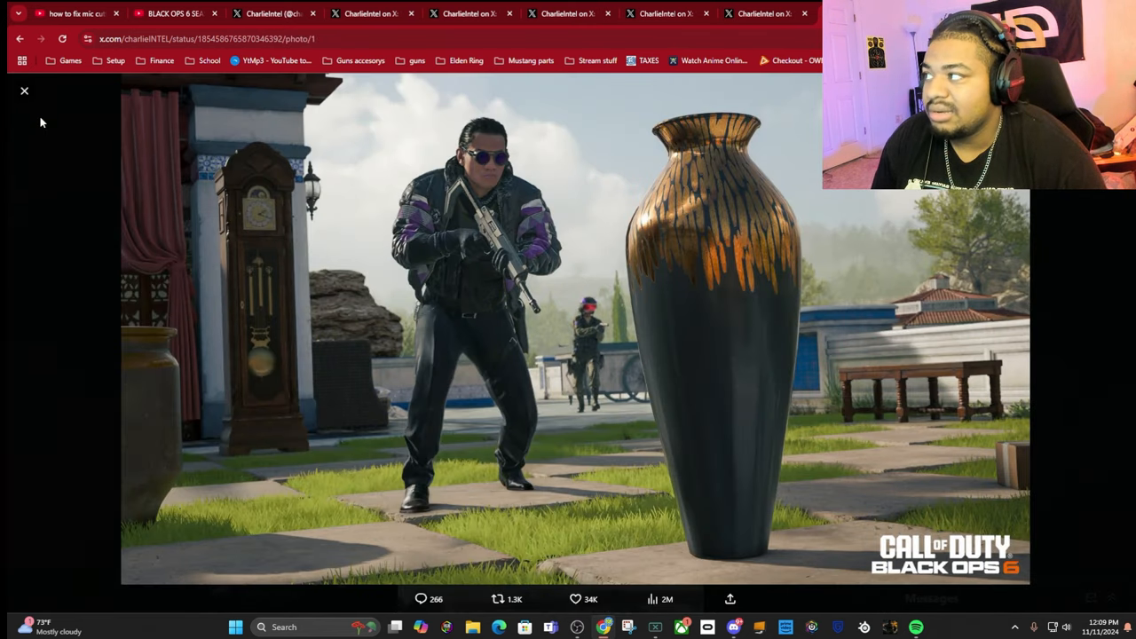
click(25, 90)
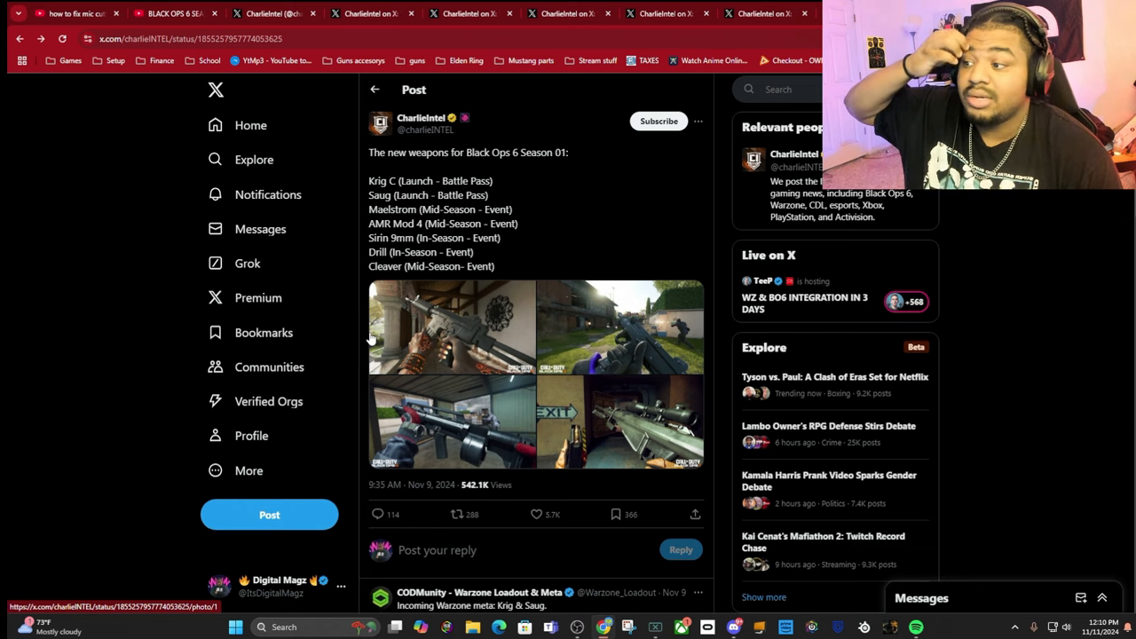
mouse_move(490, 302)
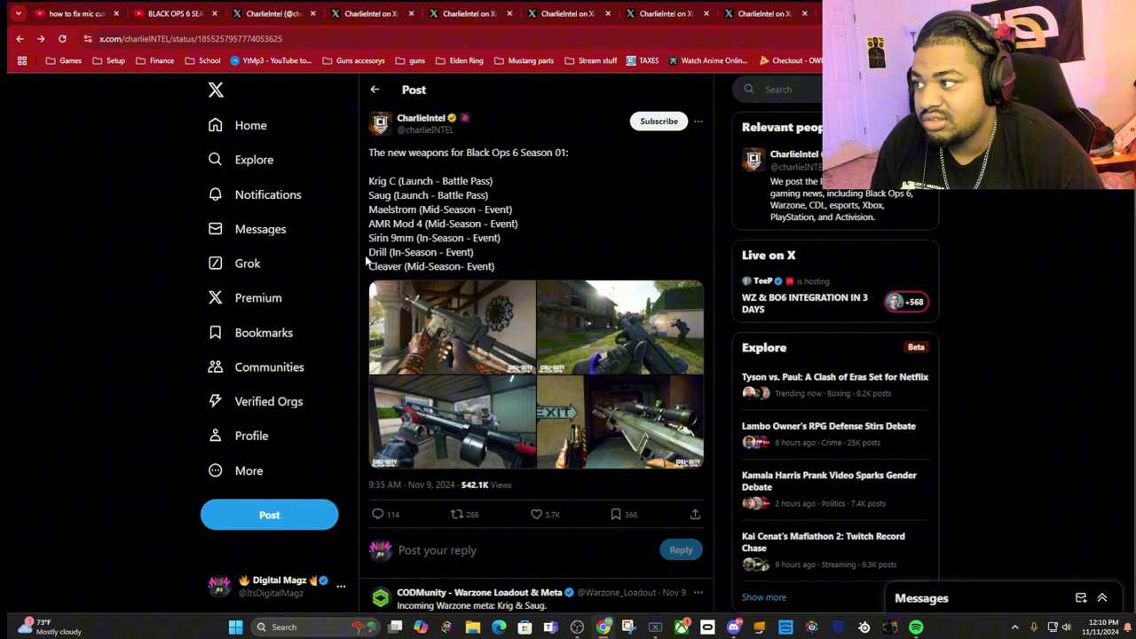
- View the first new-weapon image full-size and return to the CharlieIntel post
double_click(380, 266)
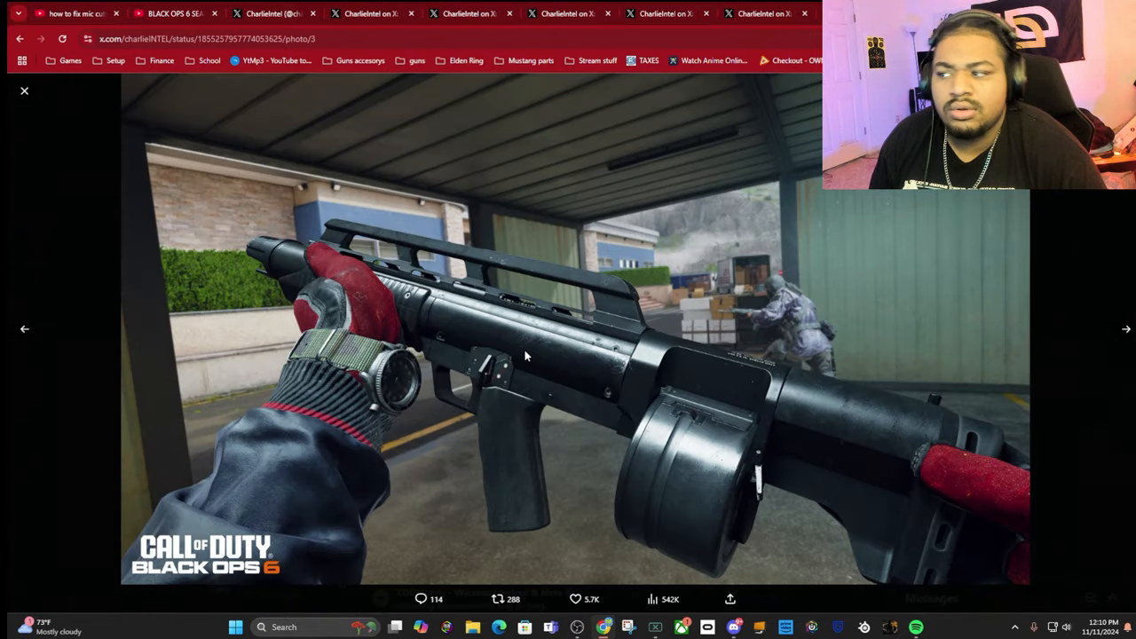
click(25, 90)
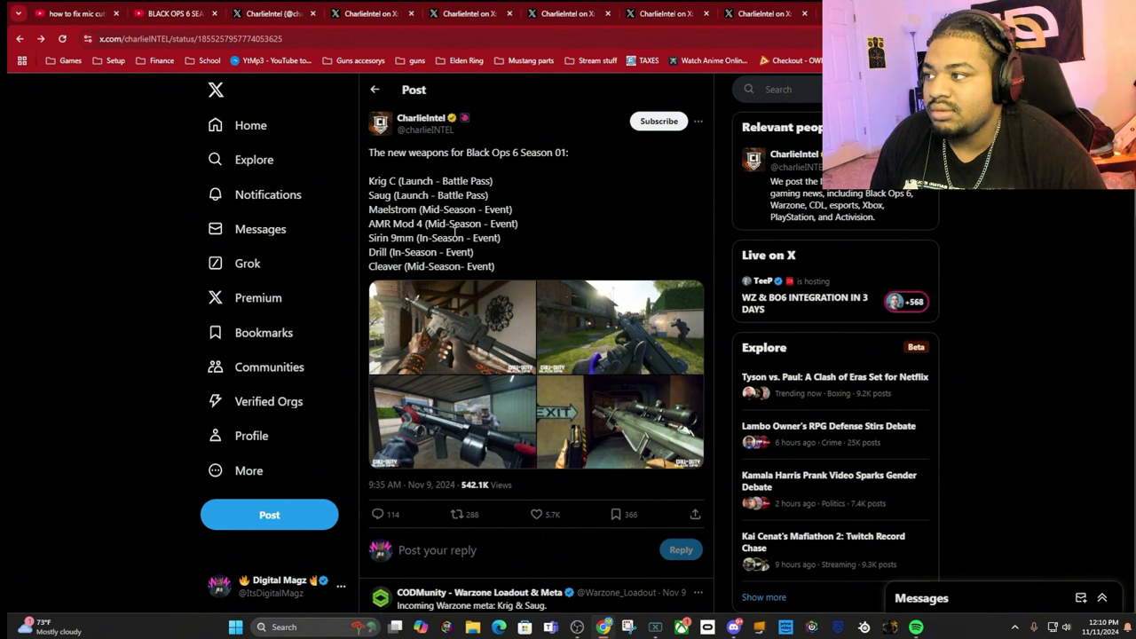
double_click(391, 224)
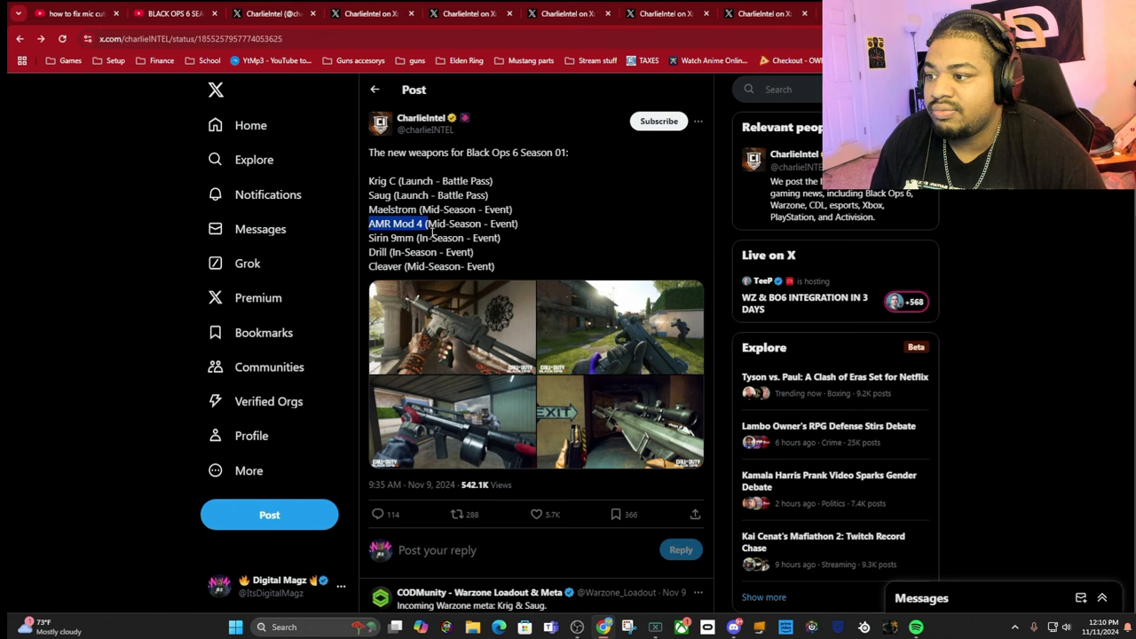
- View the sniper rifle and submachine gun photos full-size, then leave the photo viewer
click(617, 423)
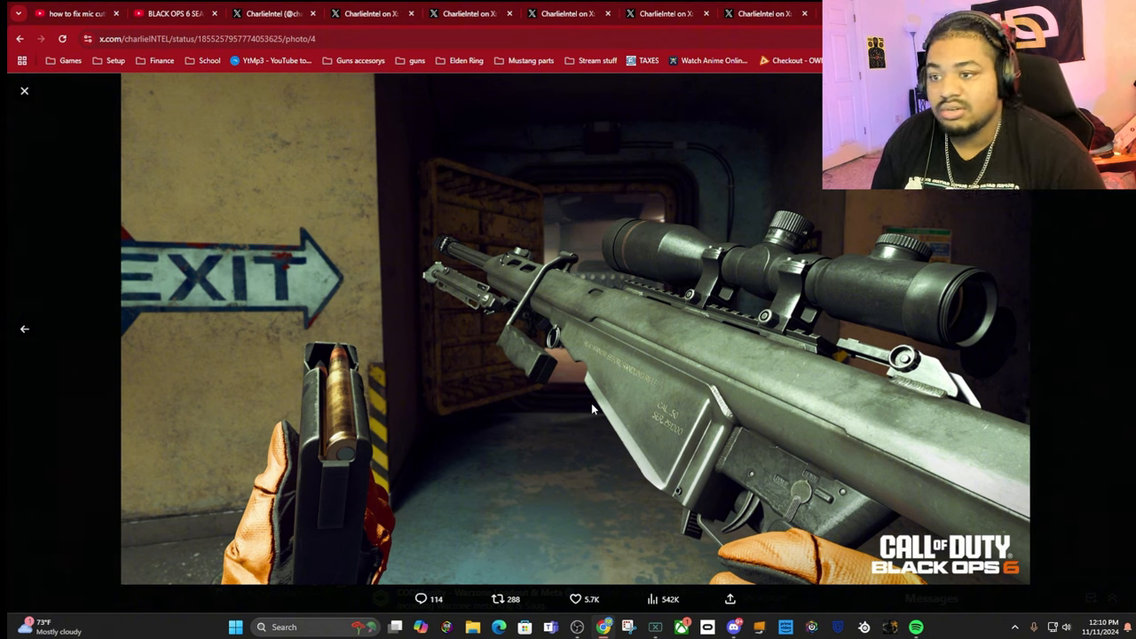
mouse_move(75, 110)
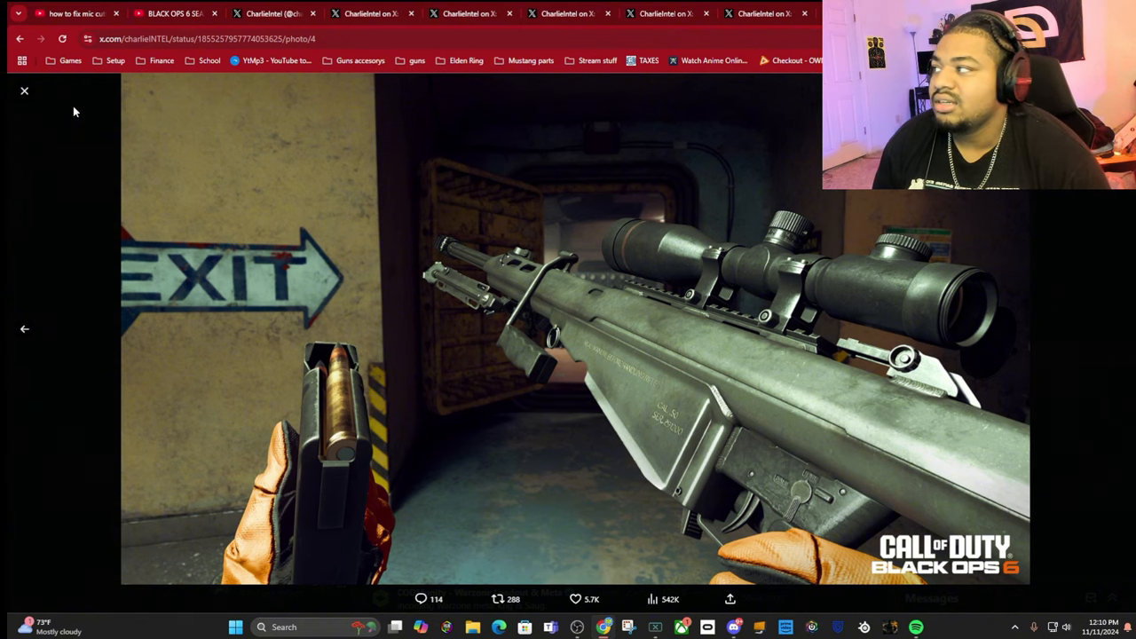
click(25, 90)
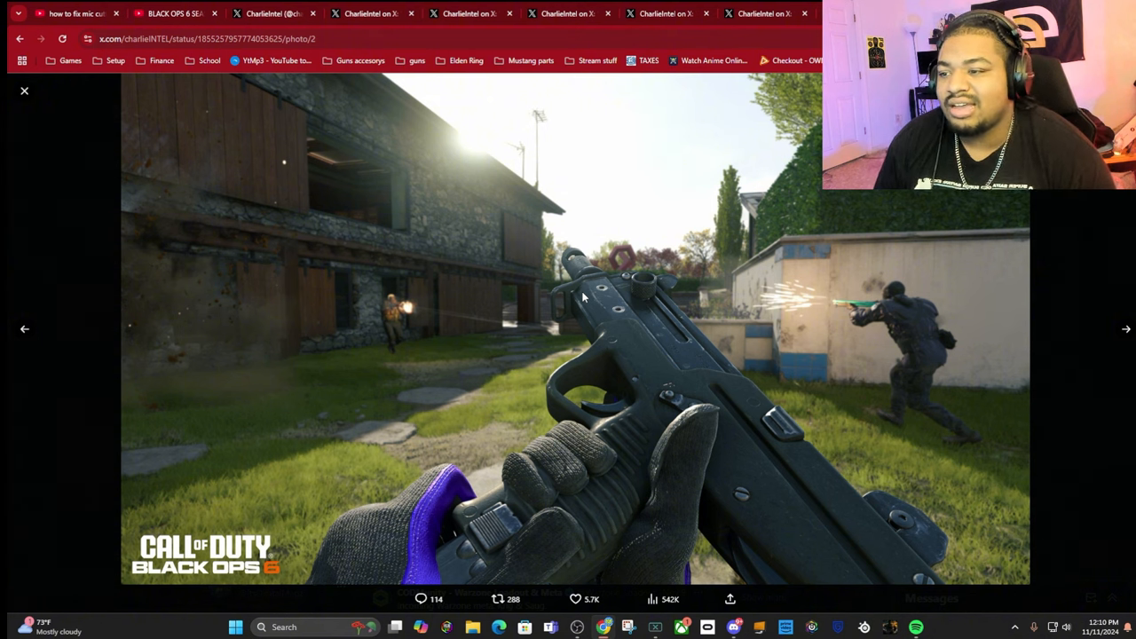
mouse_move(49, 117)
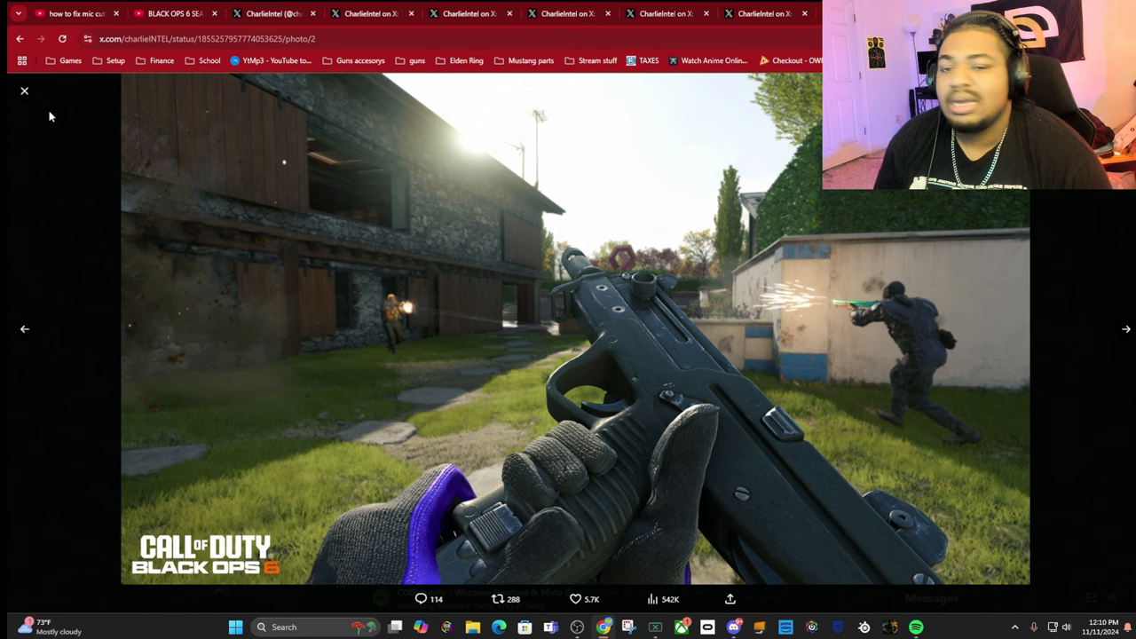
click(25, 90)
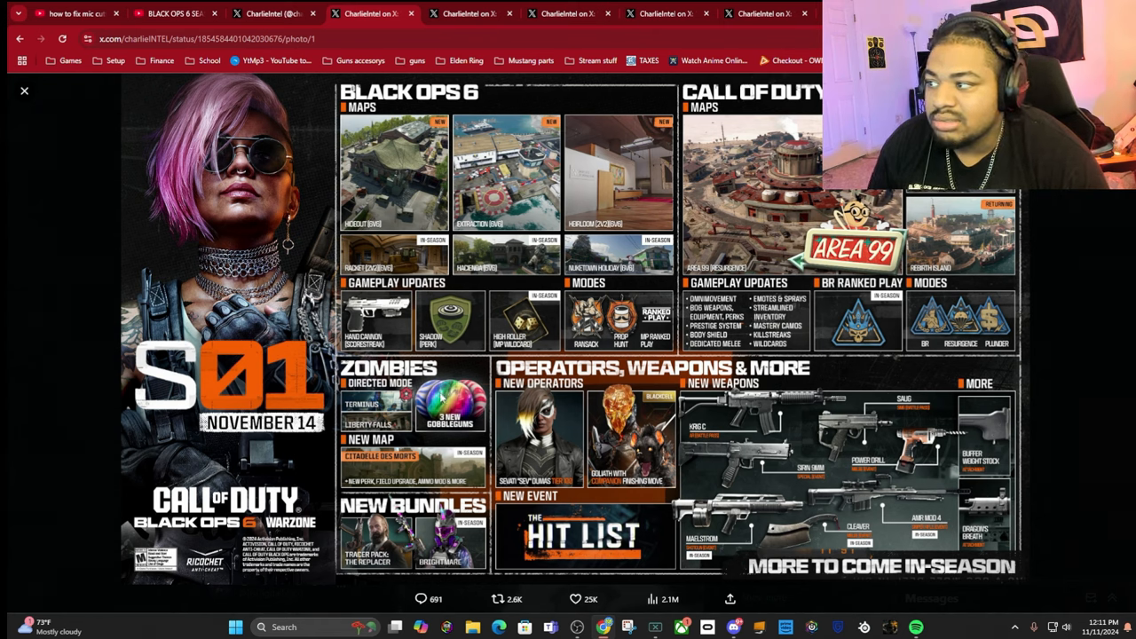
mouse_move(399, 352)
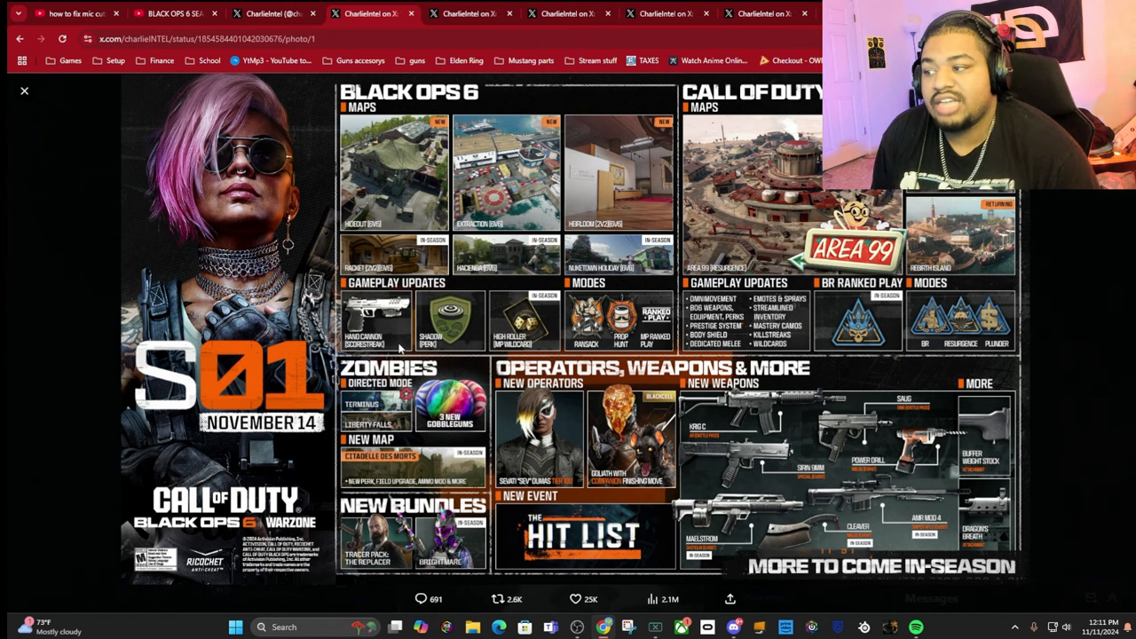
mouse_move(474, 325)
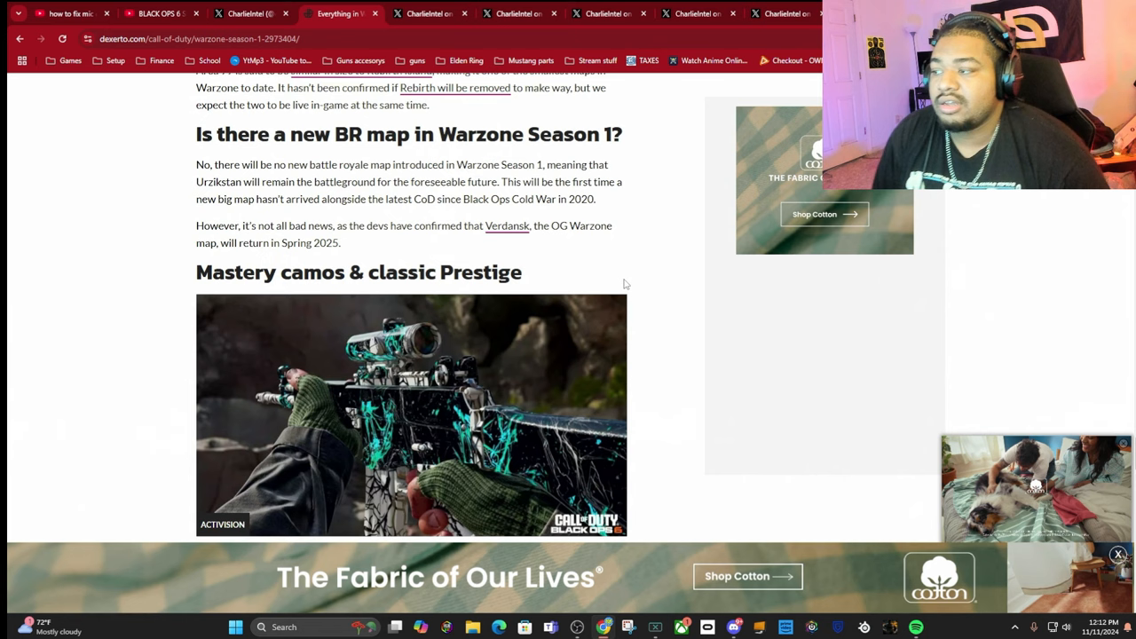
- Reach the Mastery camos & classic Prestige section and highlight its list of four camos
scroll(down, 3)
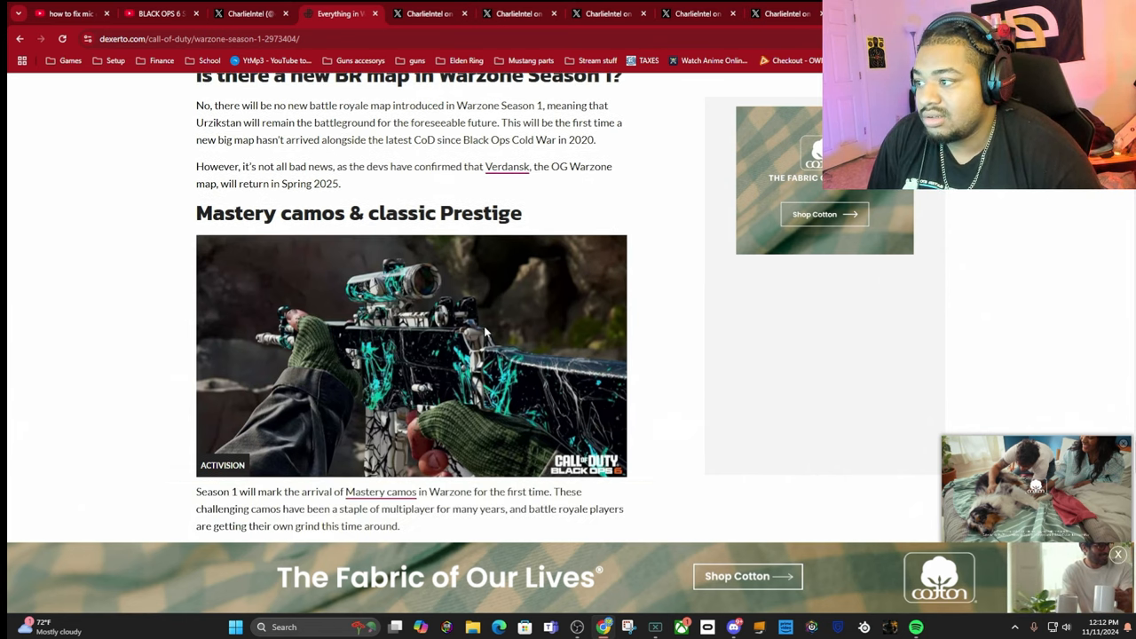
scroll(down, 3)
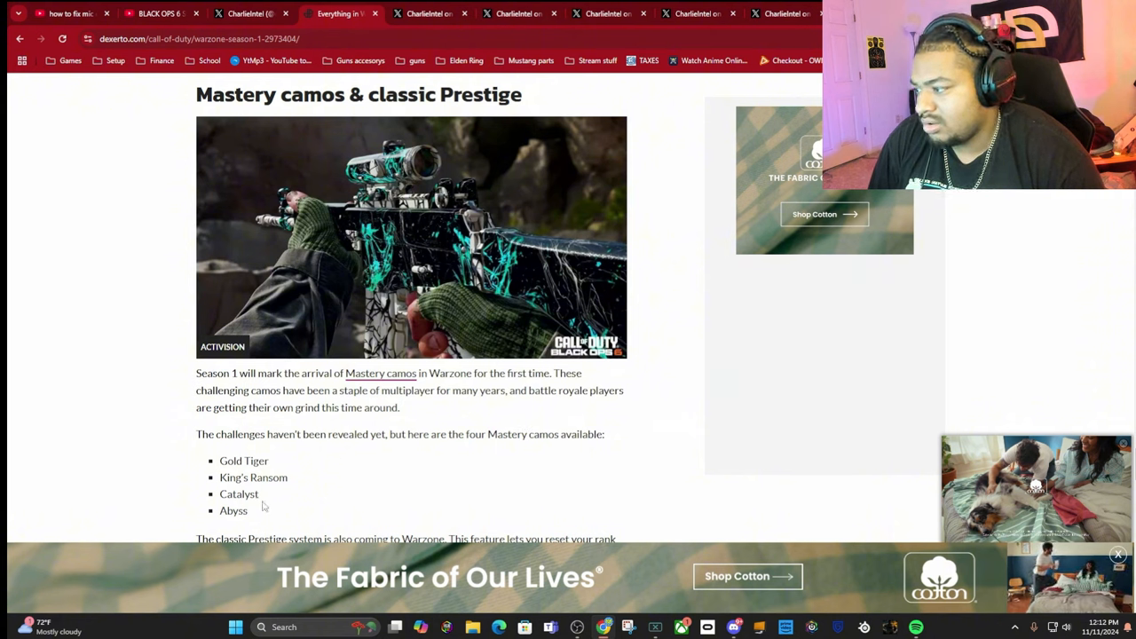
drag(243, 461, 248, 511)
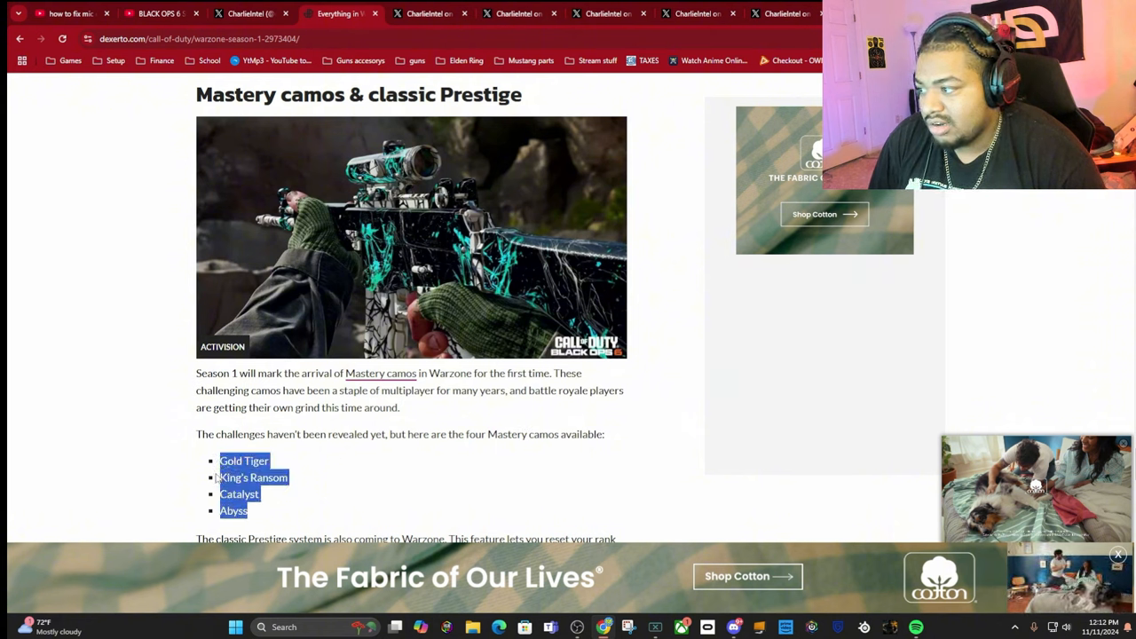
click(394, 486)
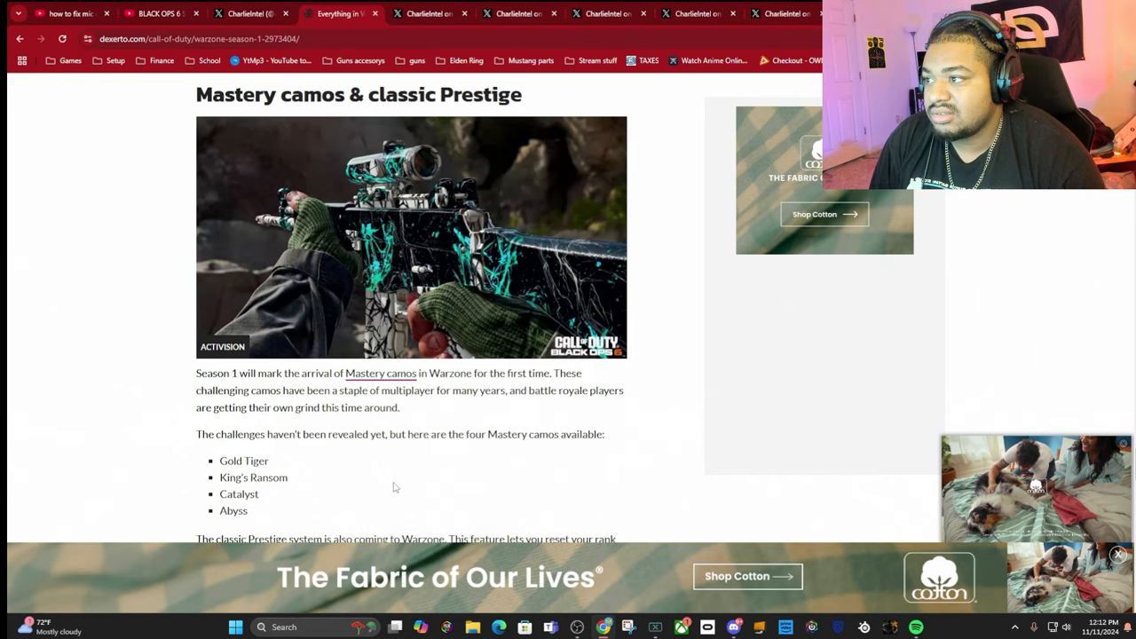
scroll(up, 3)
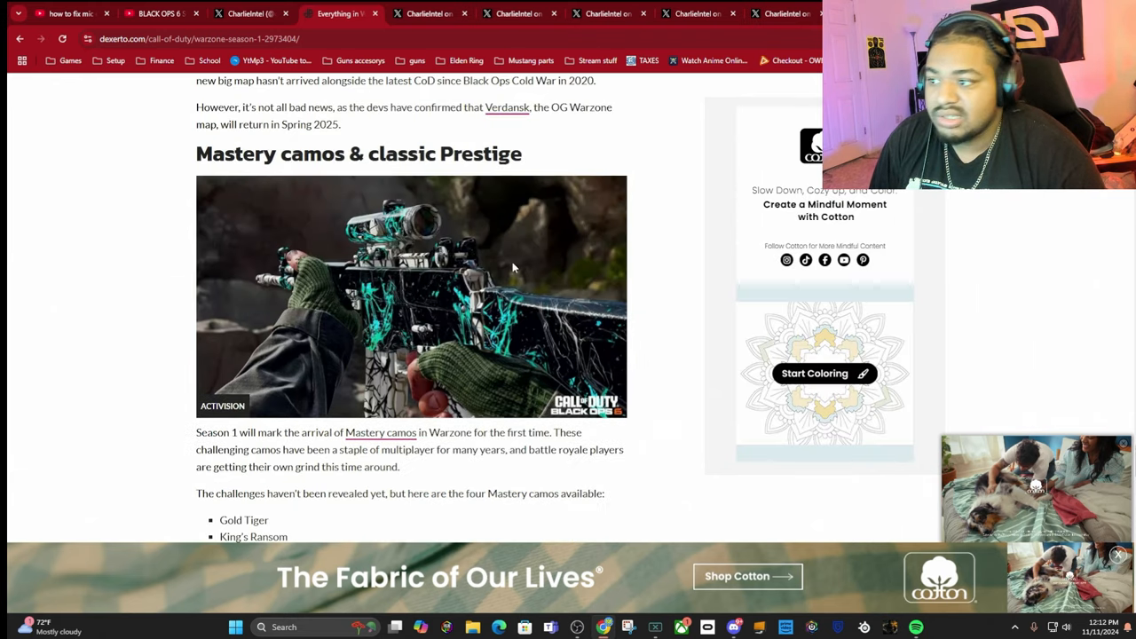
scroll(down, 3)
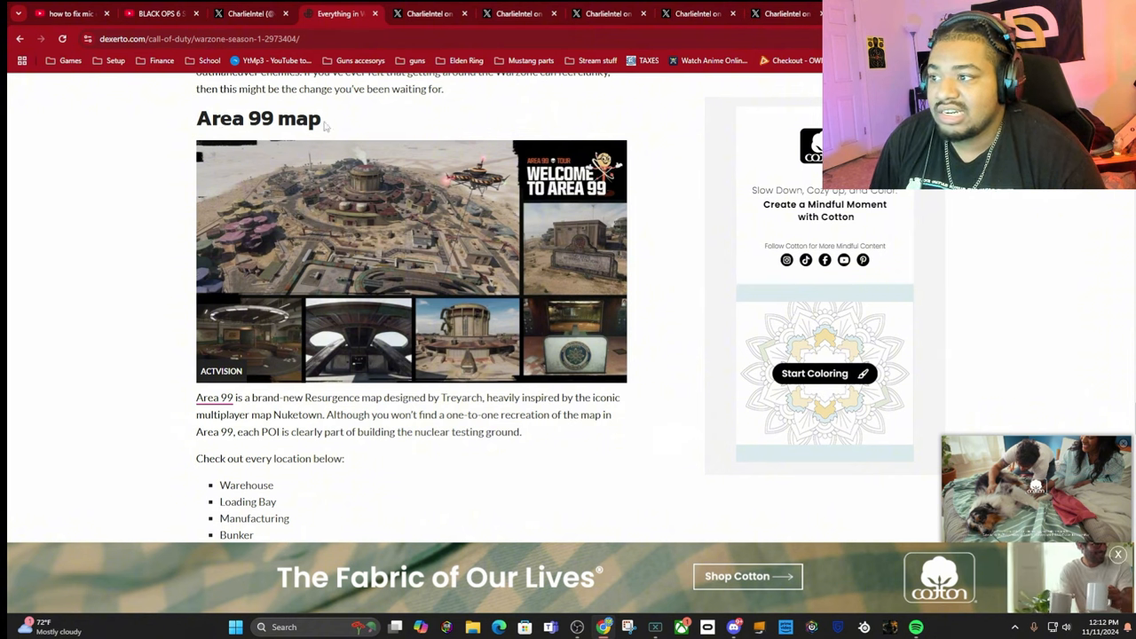
mouse_move(486, 346)
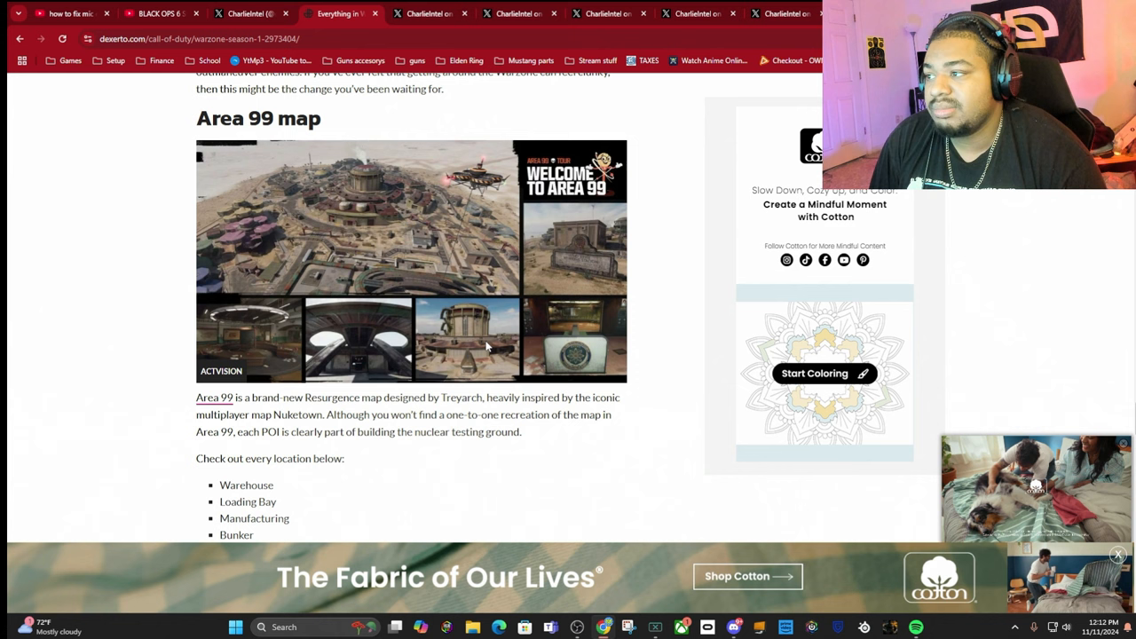
- Read past the Area 99 map and Quality of life sections to Every Perk in Warzone Season 1
scroll(down, 3)
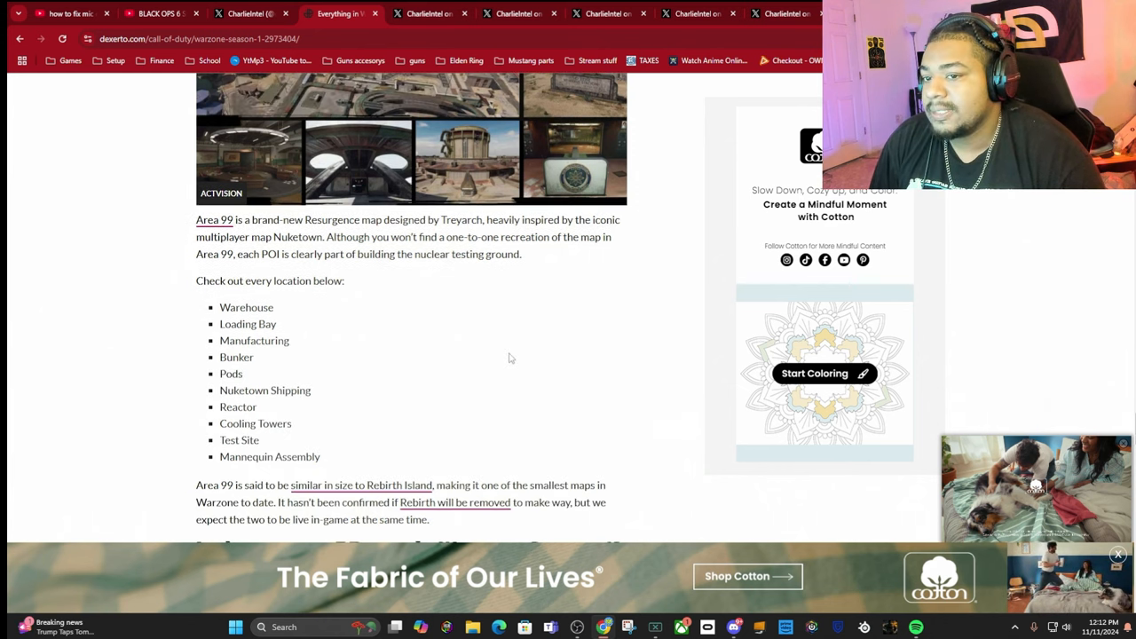
scroll(down, 3)
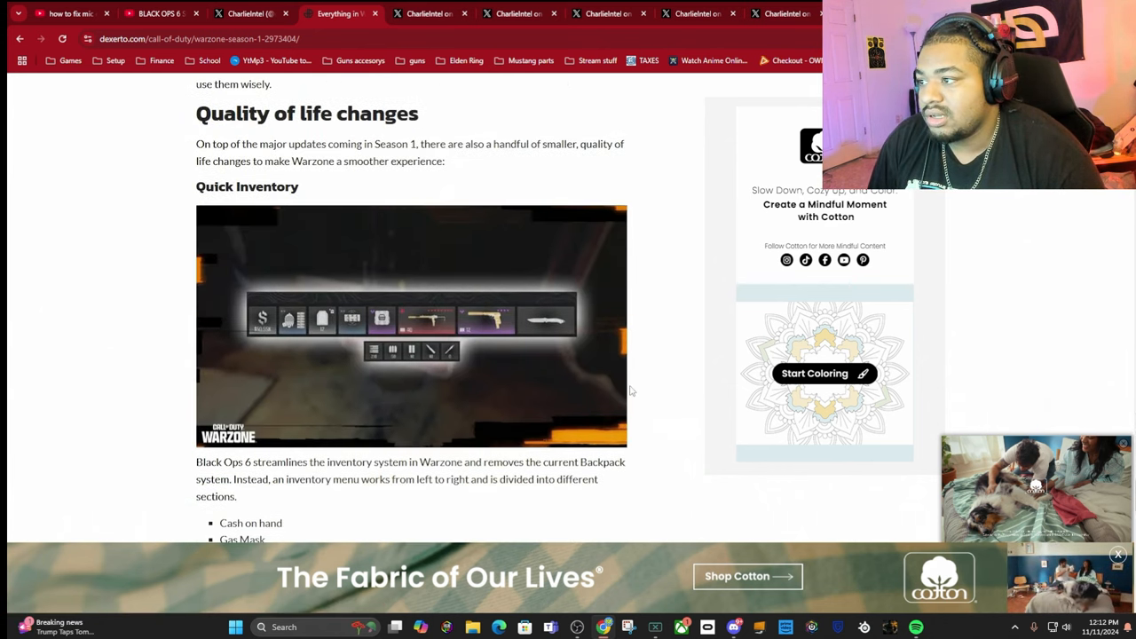
scroll(down, 3)
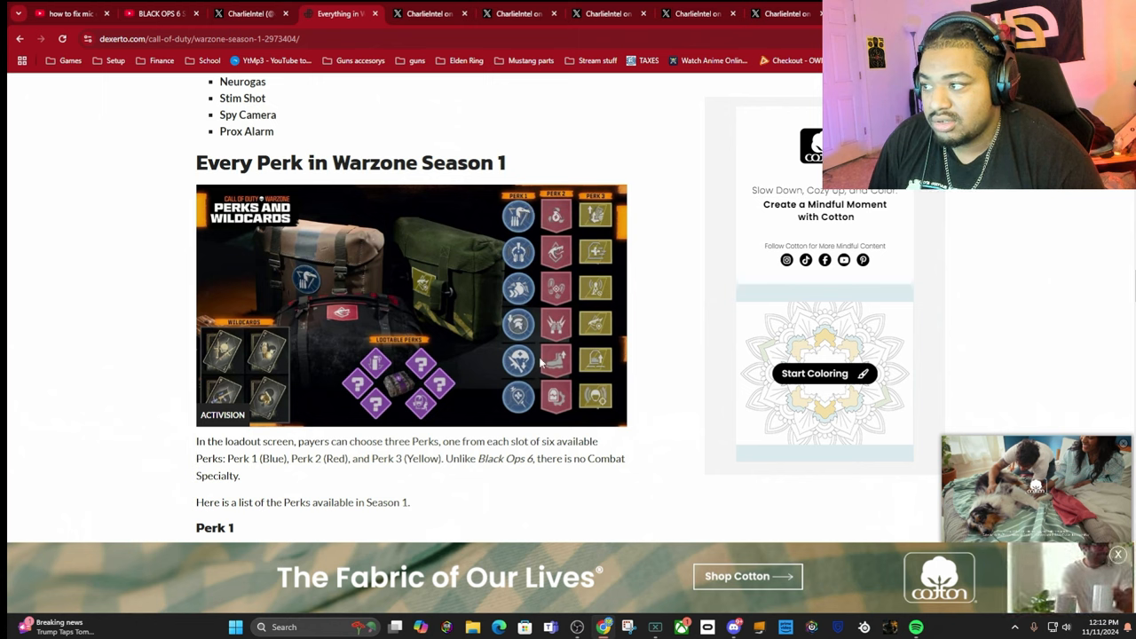
mouse_move(245, 365)
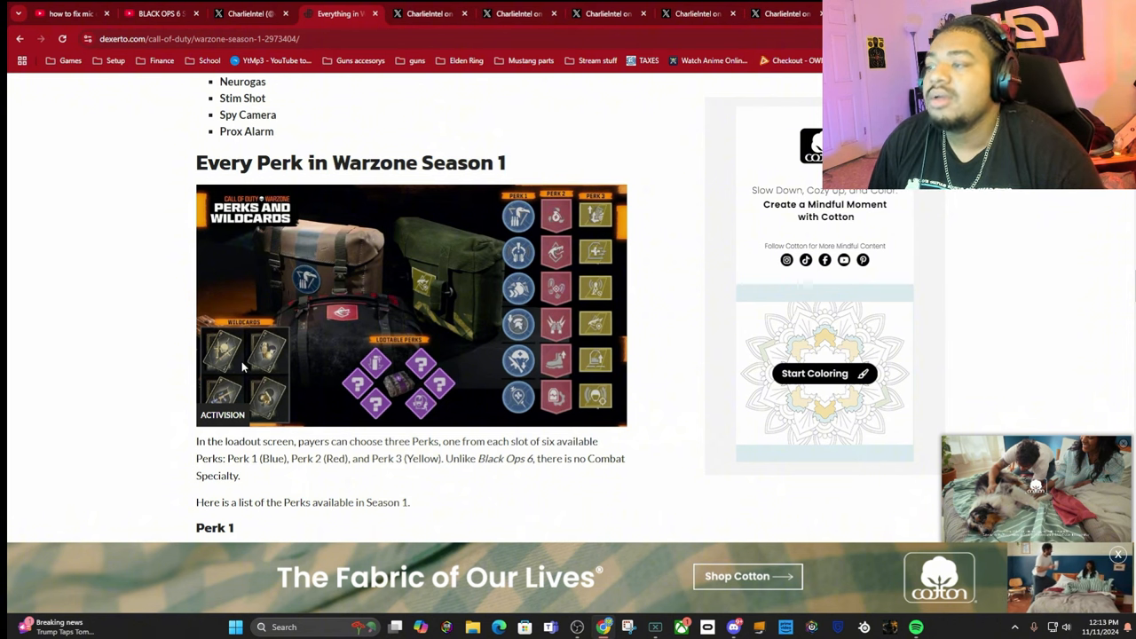
mouse_move(831, 287)
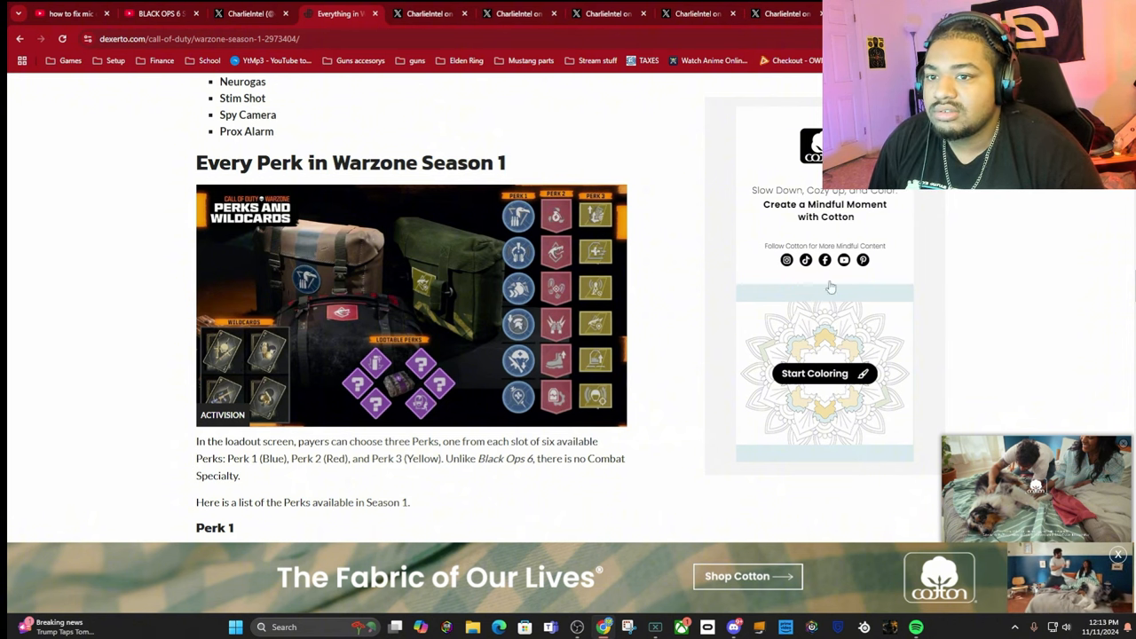
scroll(down, 3)
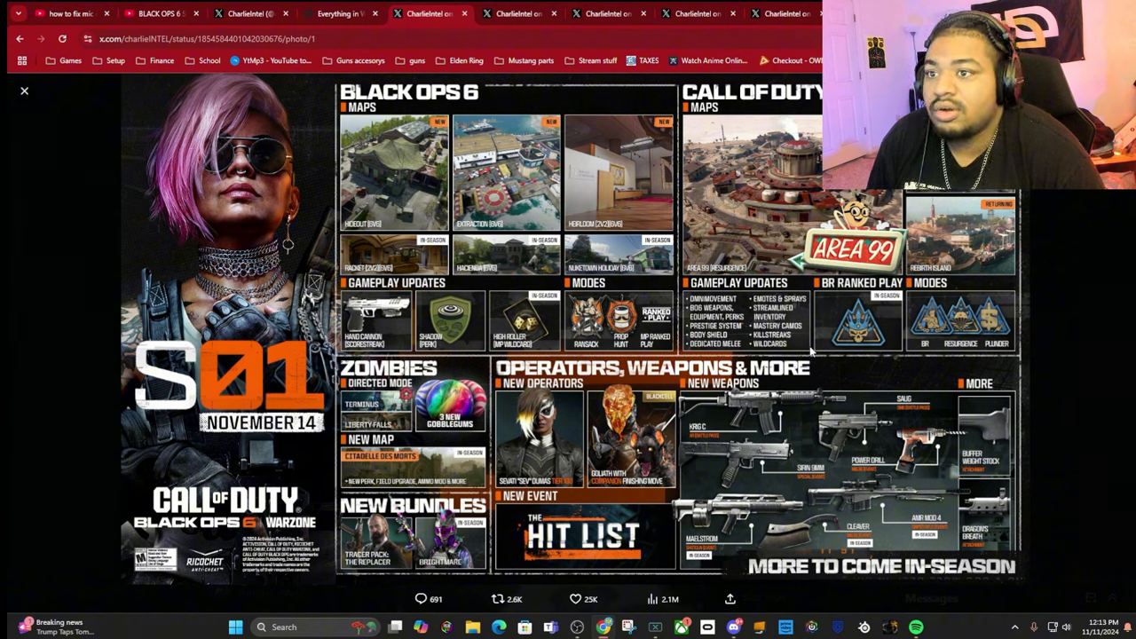
mouse_move(939, 376)
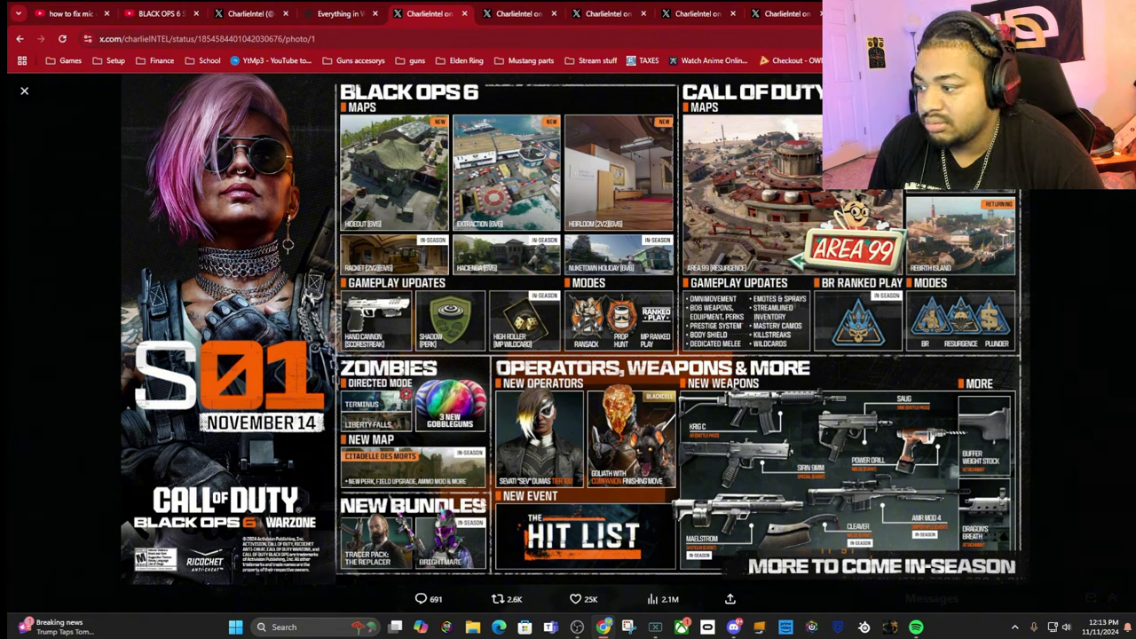
mouse_move(499, 525)
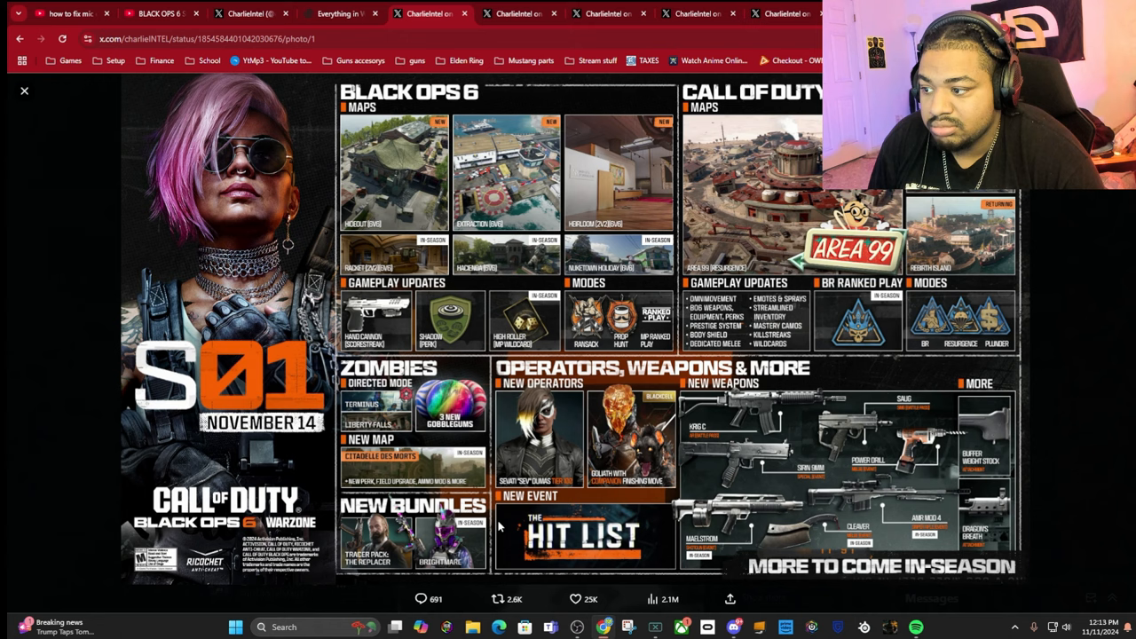